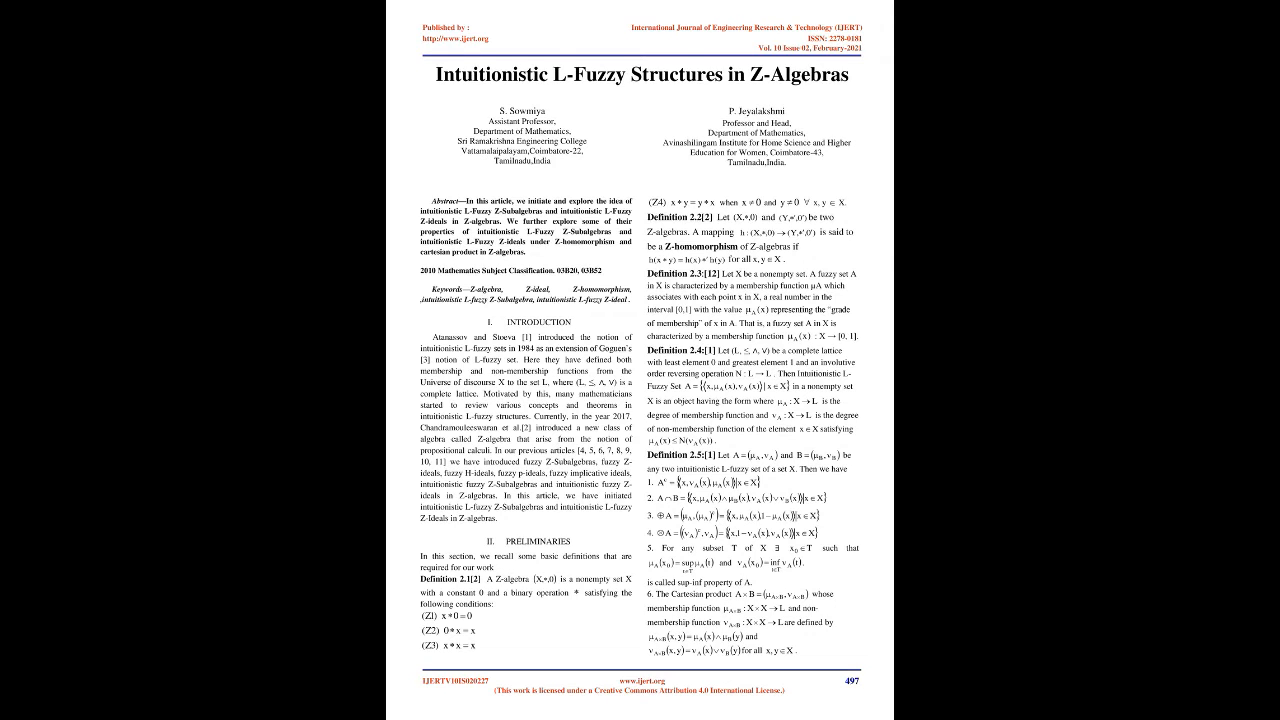
scroll("down", 3)
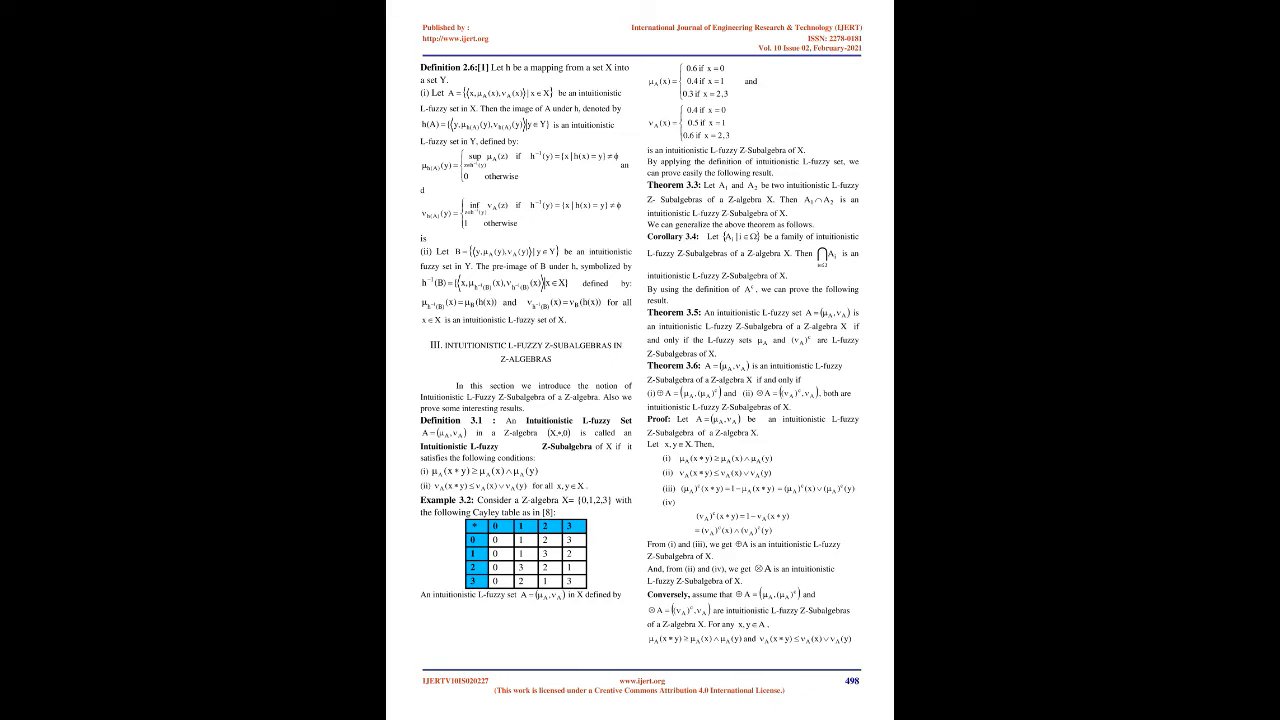
scroll("down", 3)
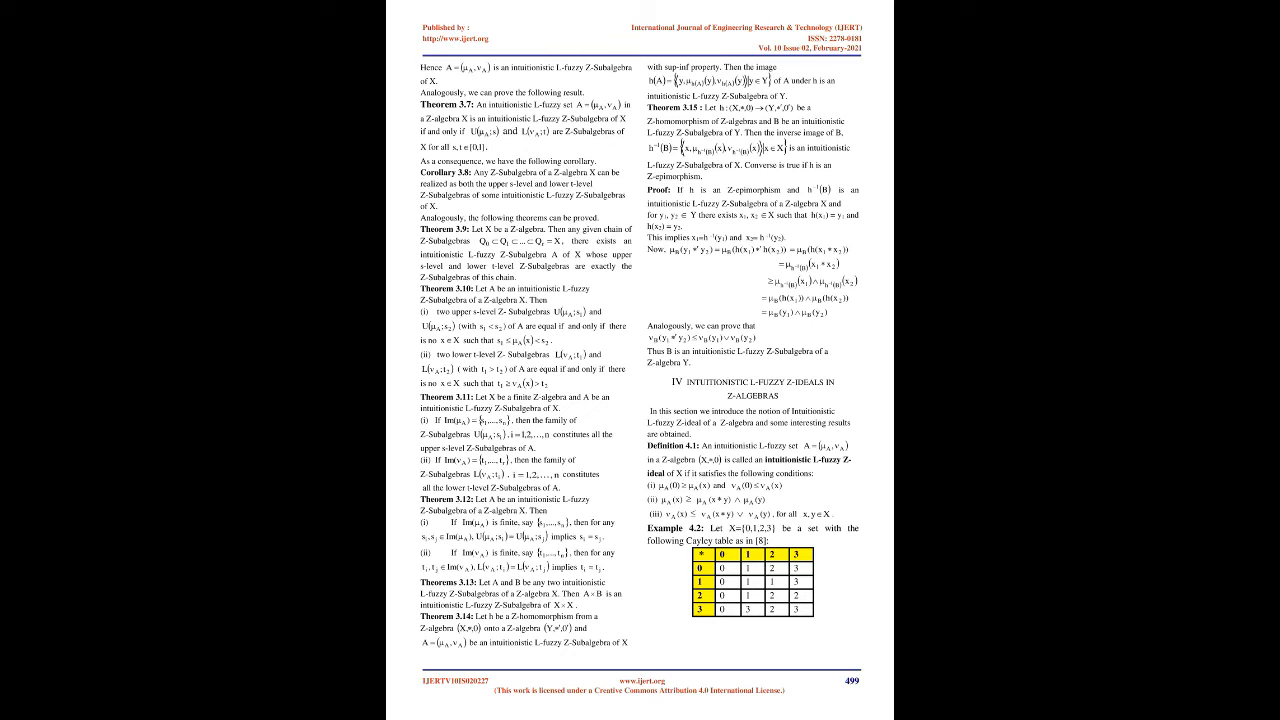
scroll("down", 3)
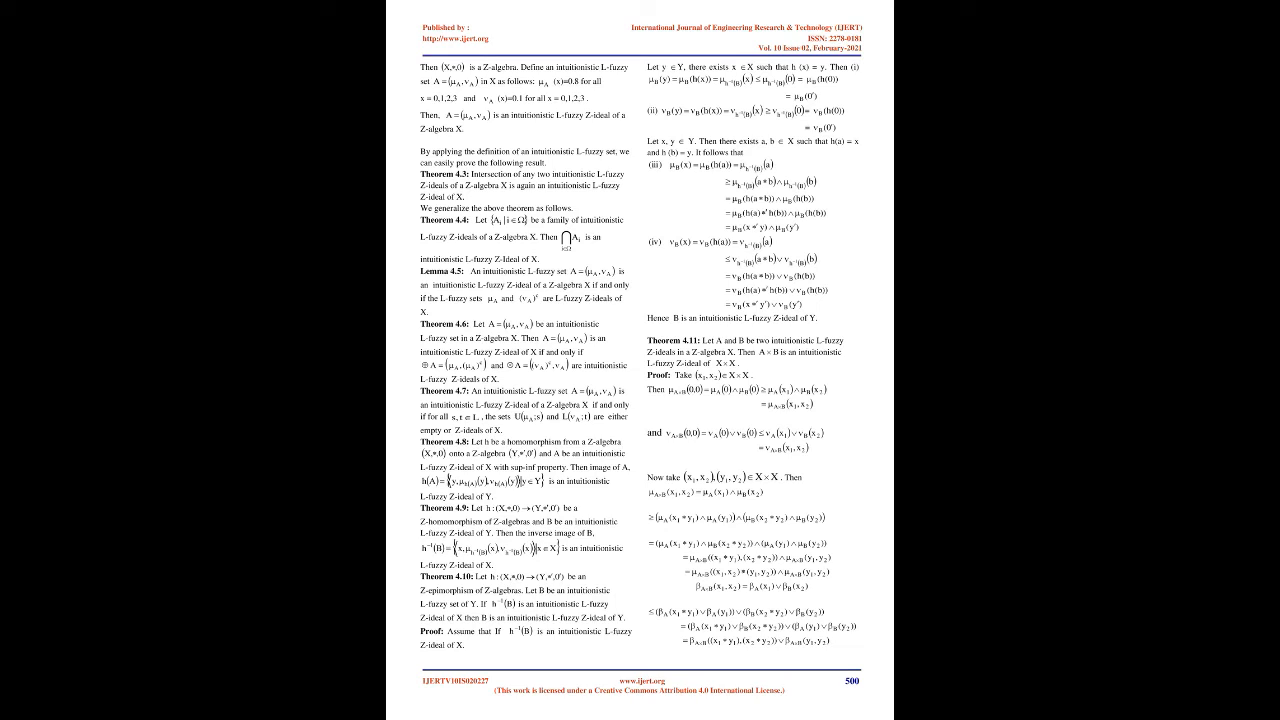
scroll("down", 3)
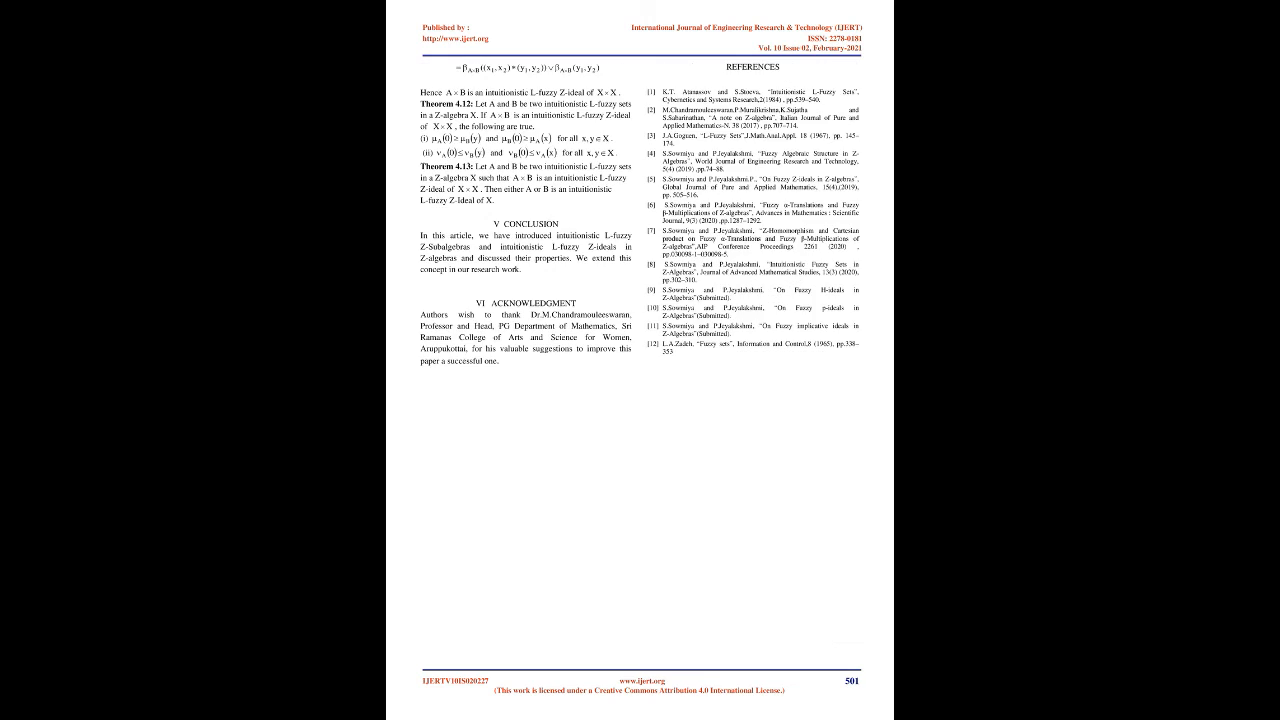